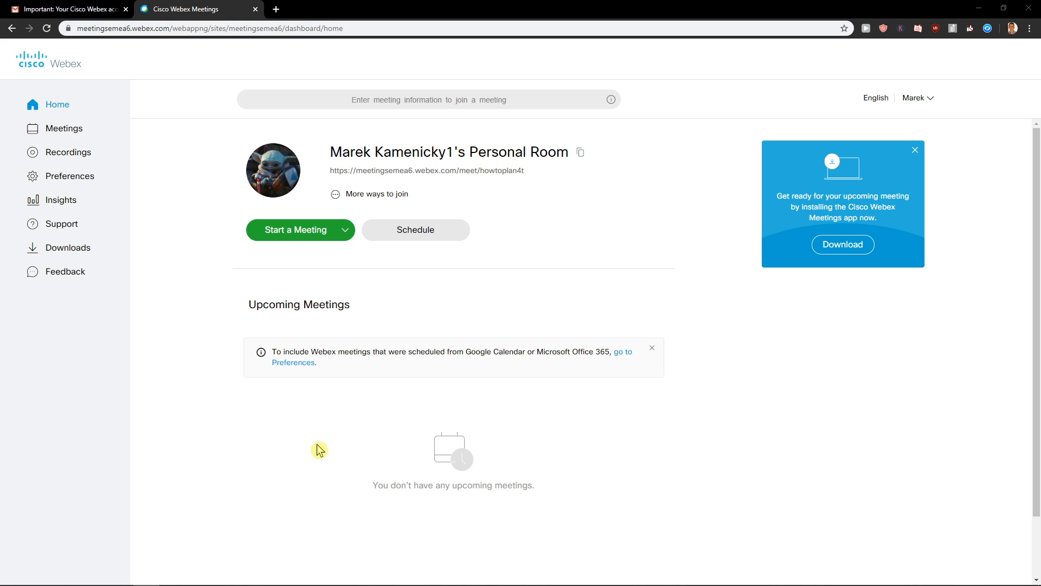
{"action": "mouse_move", "coordinate": [523, 259]}
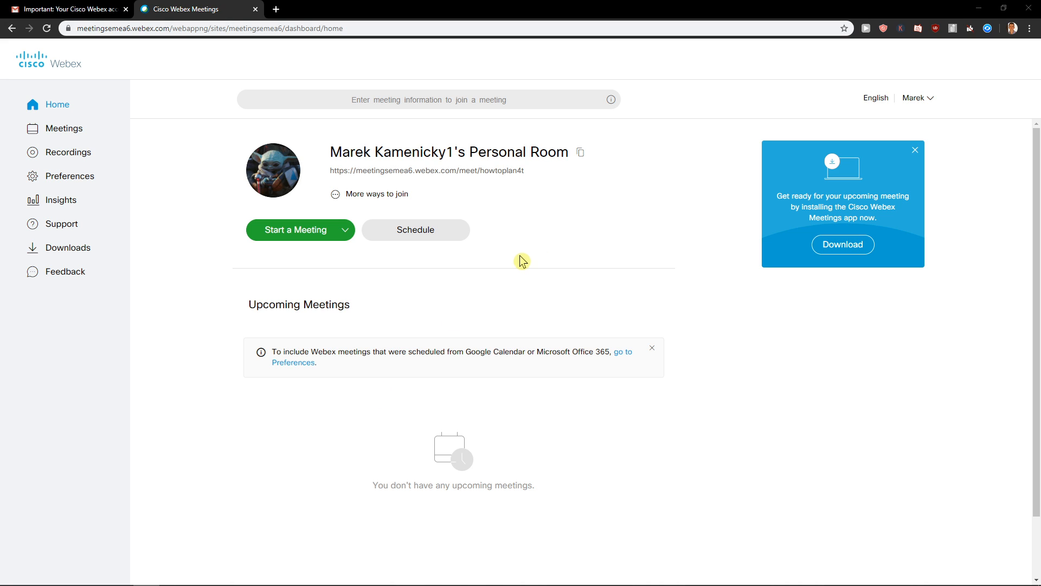
Step: Show the account menu from the user name at the top right of the dashboard
{"action": "left_click", "coordinate": [916, 98]}
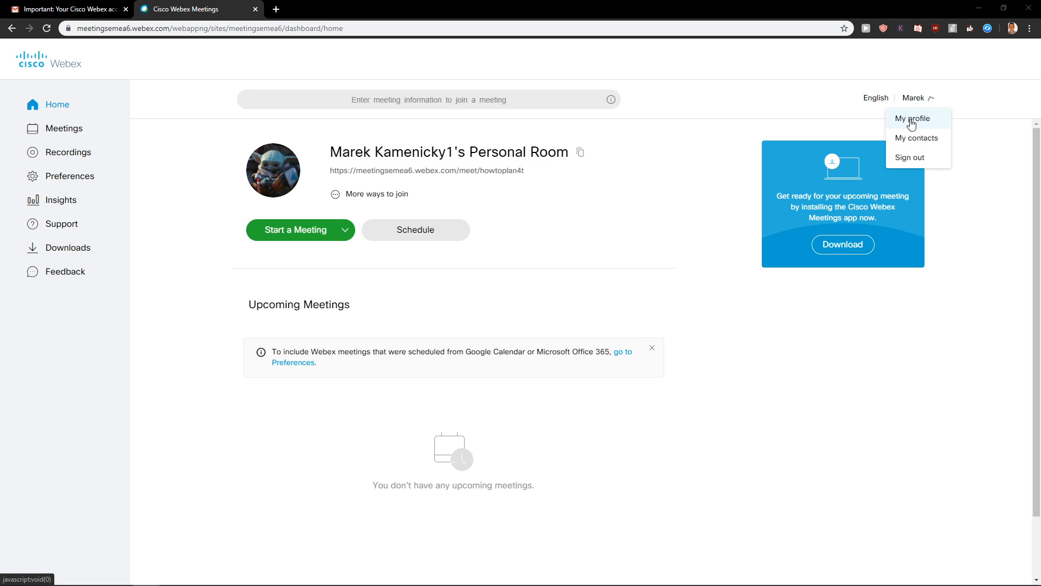
Step: Open My Webex Profile, review the Account preferences in the desktop app, and close Preferences
{"action": "left_click", "coordinate": [912, 118]}
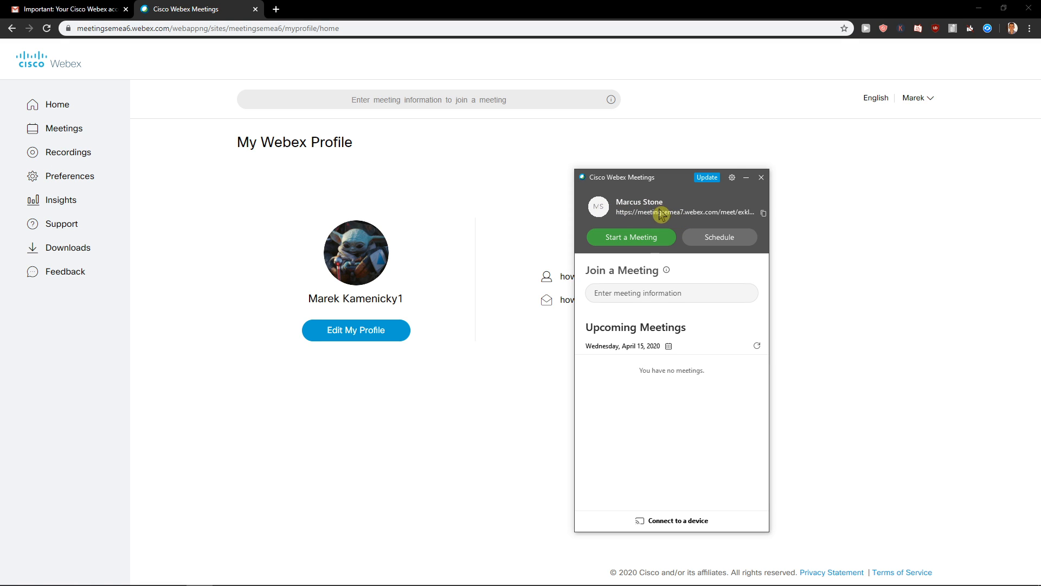
{"action": "left_click", "coordinate": [732, 177]}
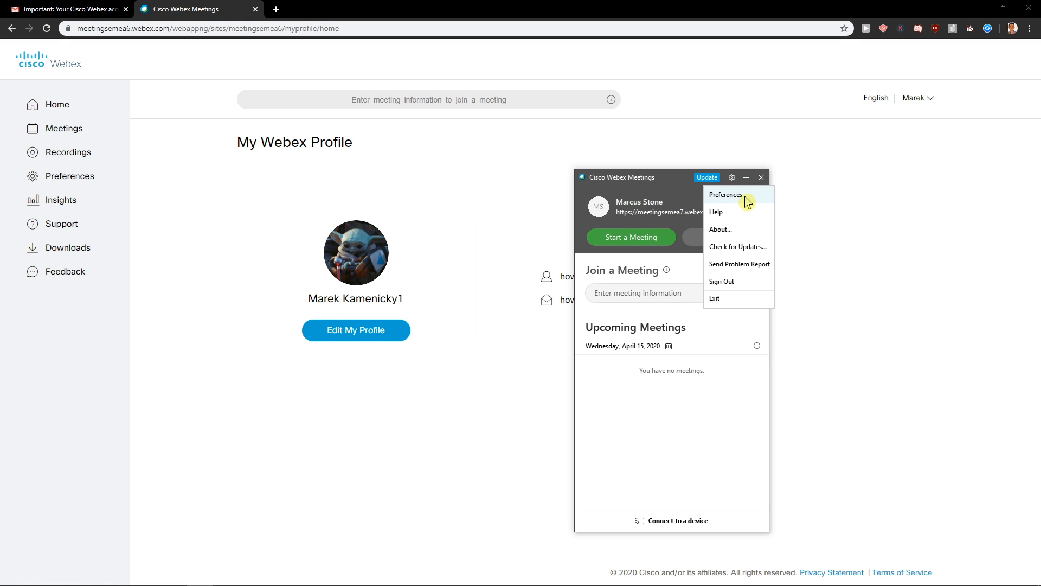
{"action": "left_click", "coordinate": [724, 194]}
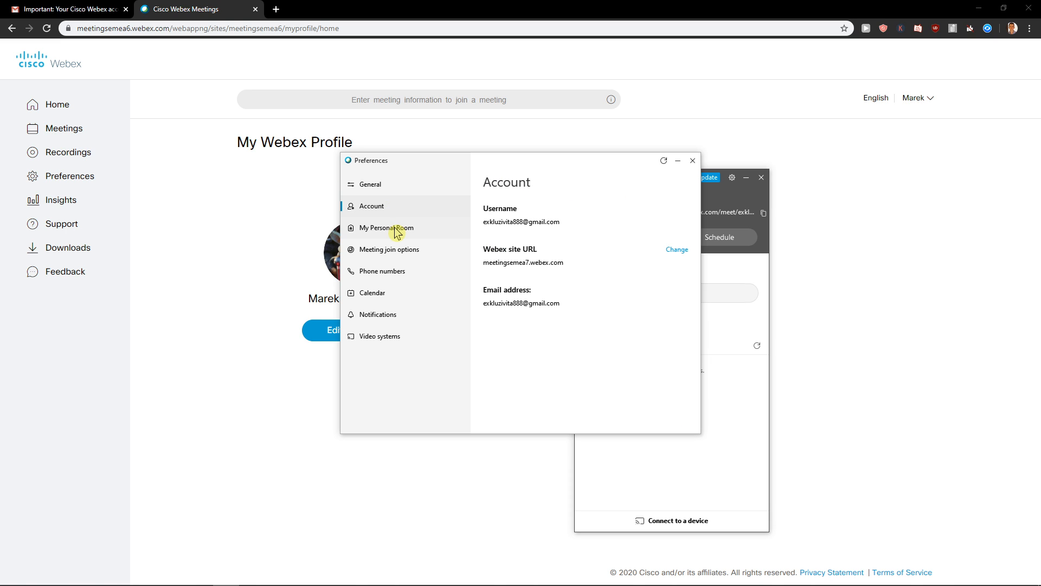
{"action": "mouse_move", "coordinate": [678, 236]}
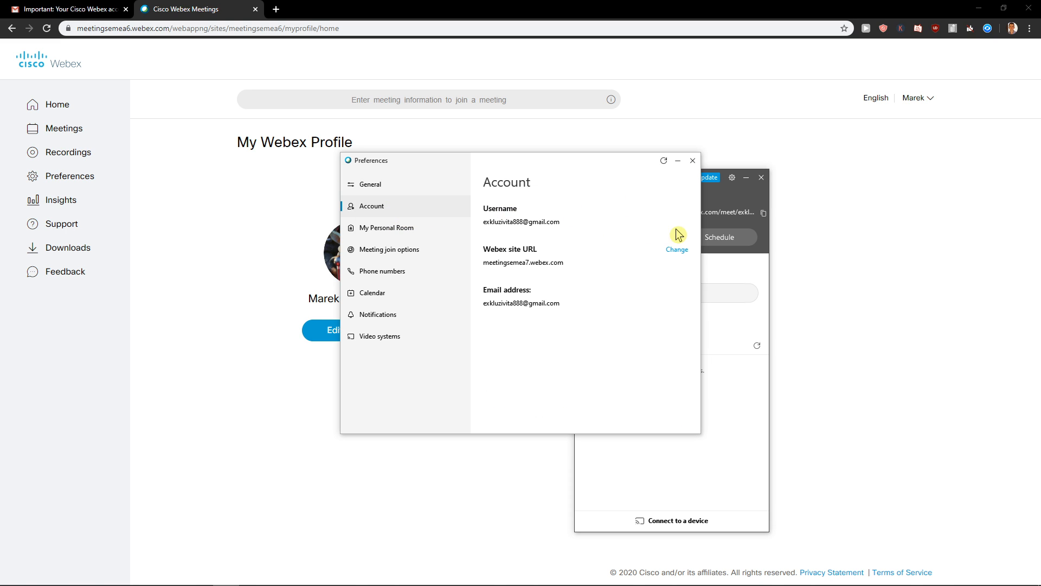
{"action": "left_click", "coordinate": [693, 161]}
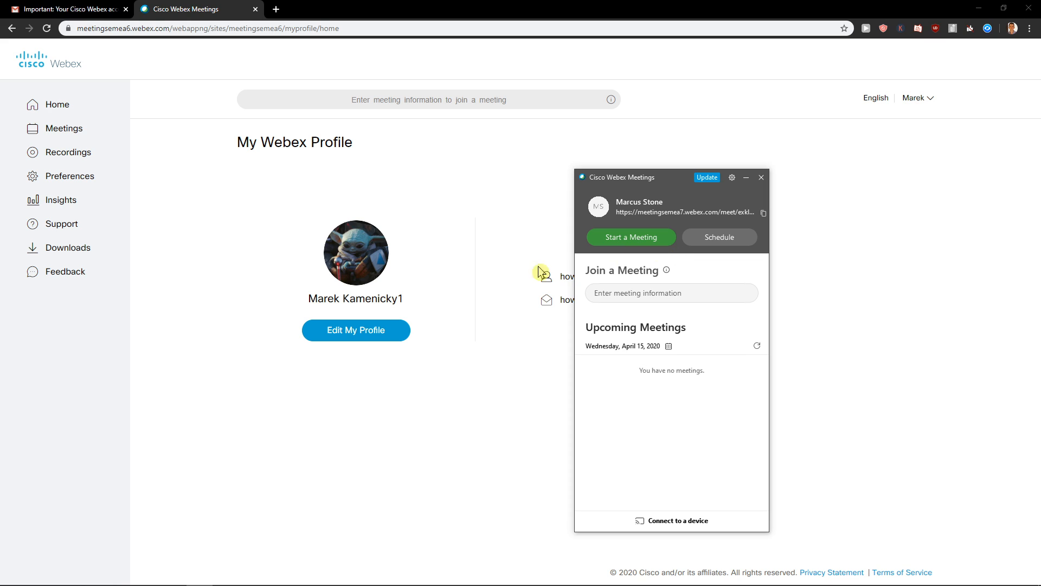
Step: Open Edit My Profile with First and Last name fields, dismiss the desktop sign-in window, and show the account menu
{"action": "left_click", "coordinate": [356, 330]}
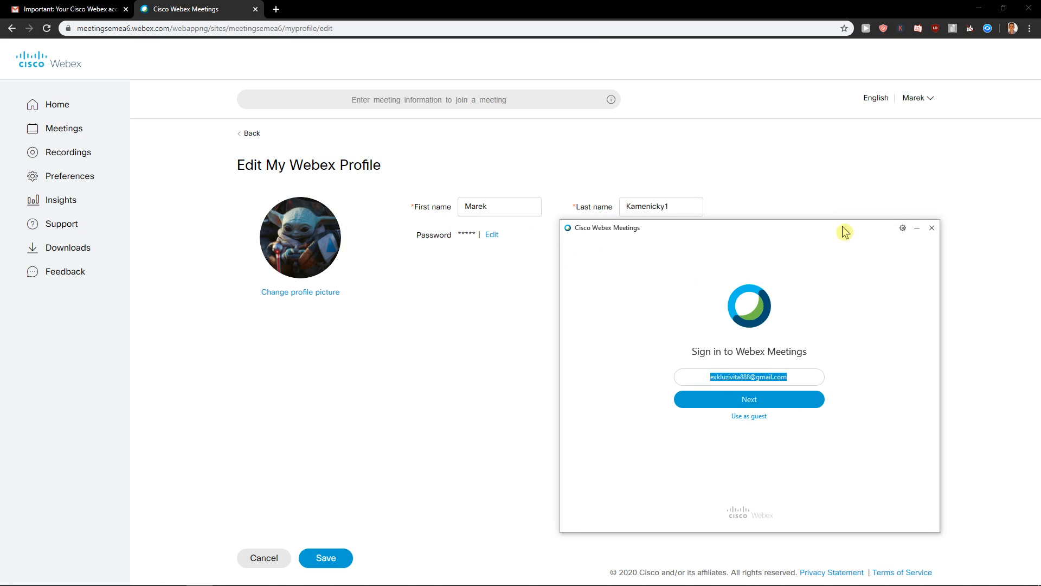
{"action": "left_click", "coordinate": [931, 228]}
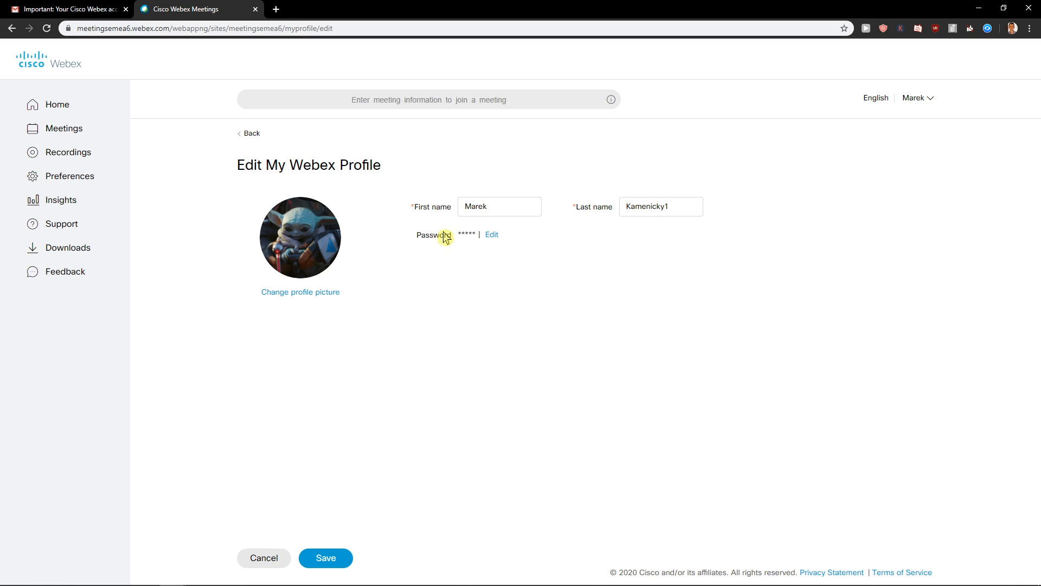
{"action": "left_click", "coordinate": [916, 98]}
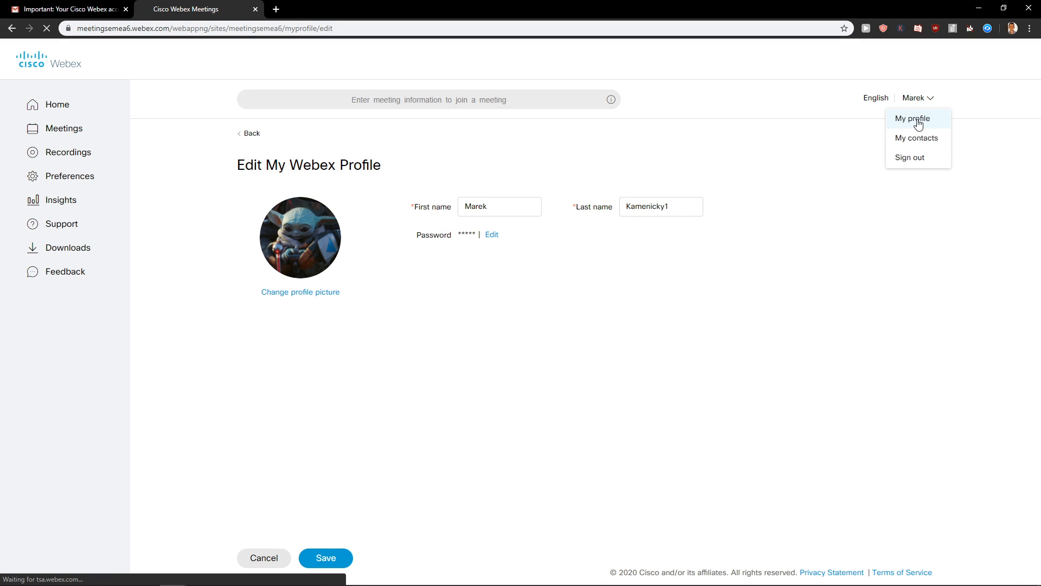
Step: Sign back in to the desktop app with the account email and password
{"action": "left_click", "coordinate": [912, 118]}
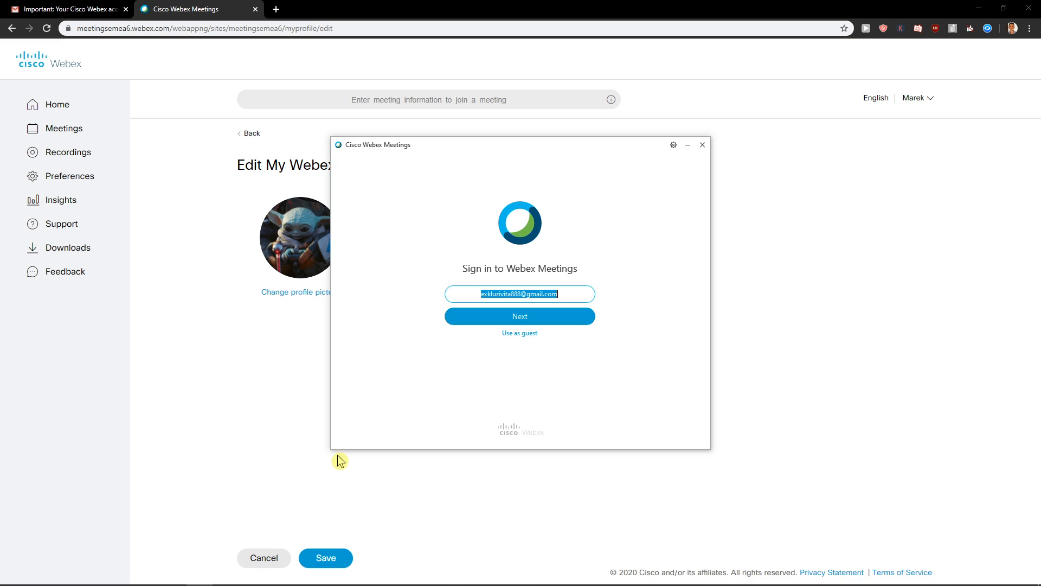
{"action": "left_click", "coordinate": [702, 145]}
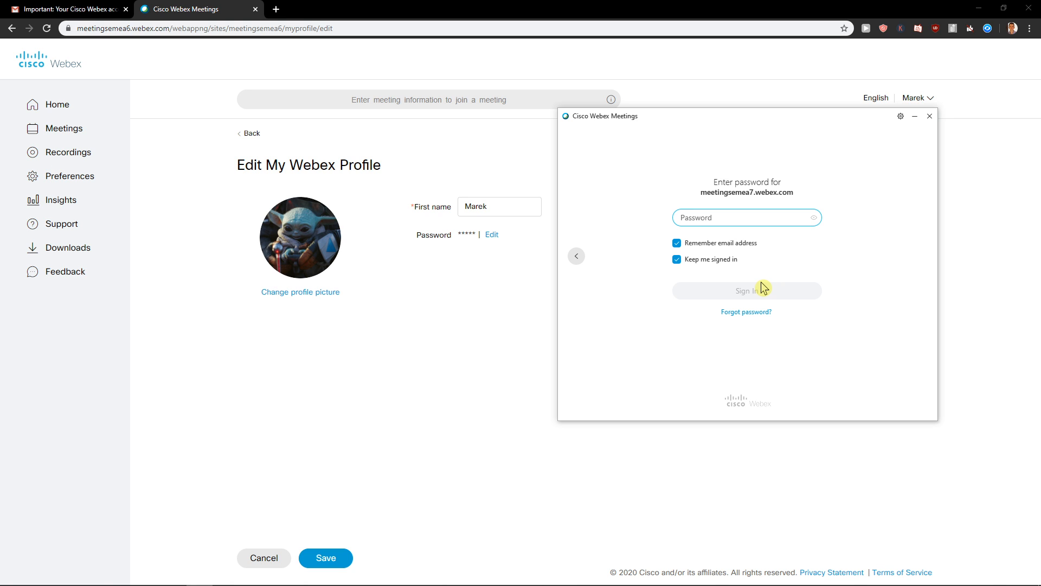
{"action": "type", "text": "password"}
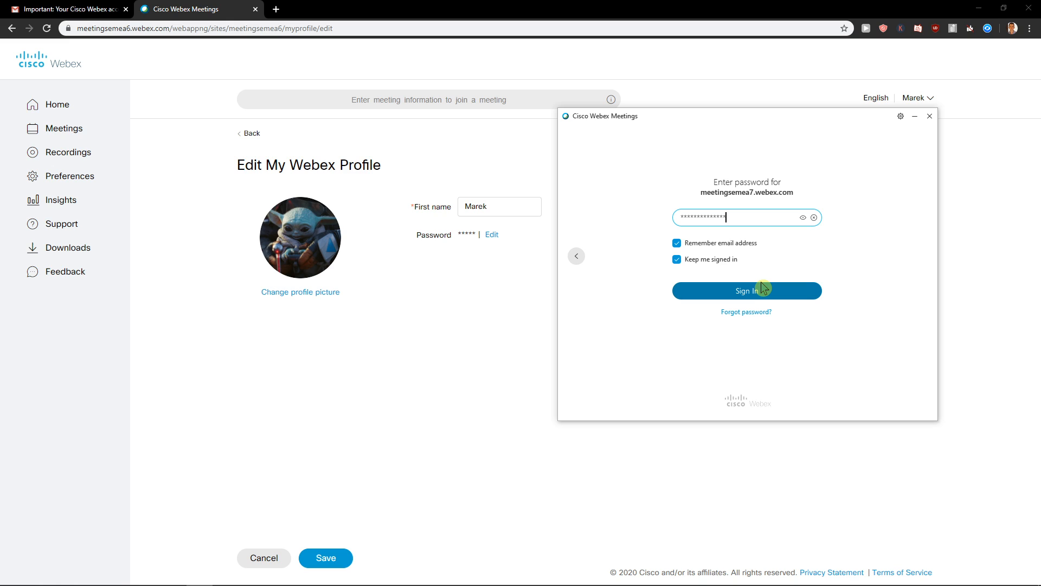
{"action": "left_click", "coordinate": [746, 291]}
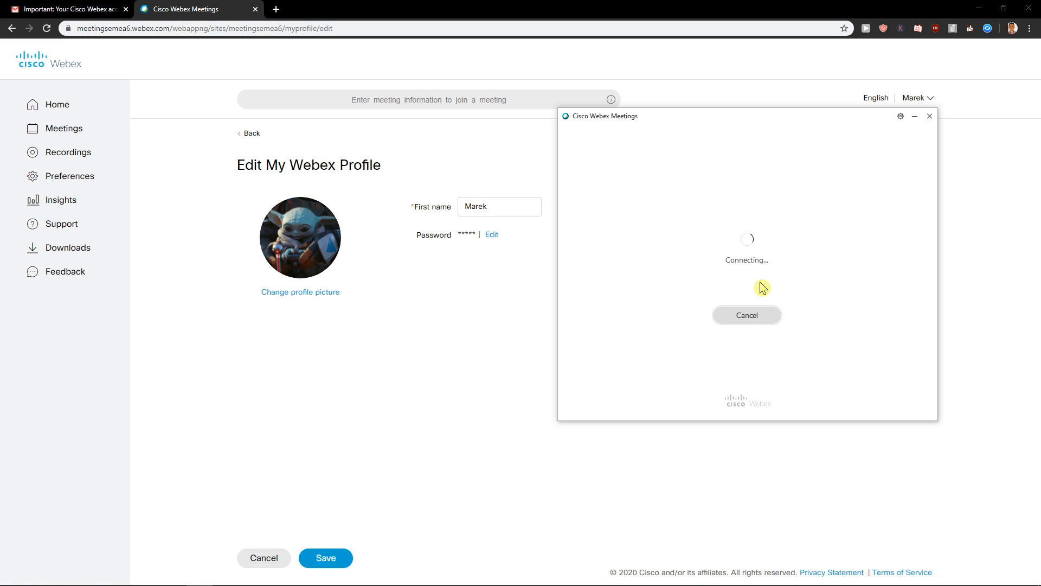
{"action": "mouse_move", "coordinate": [746, 154]}
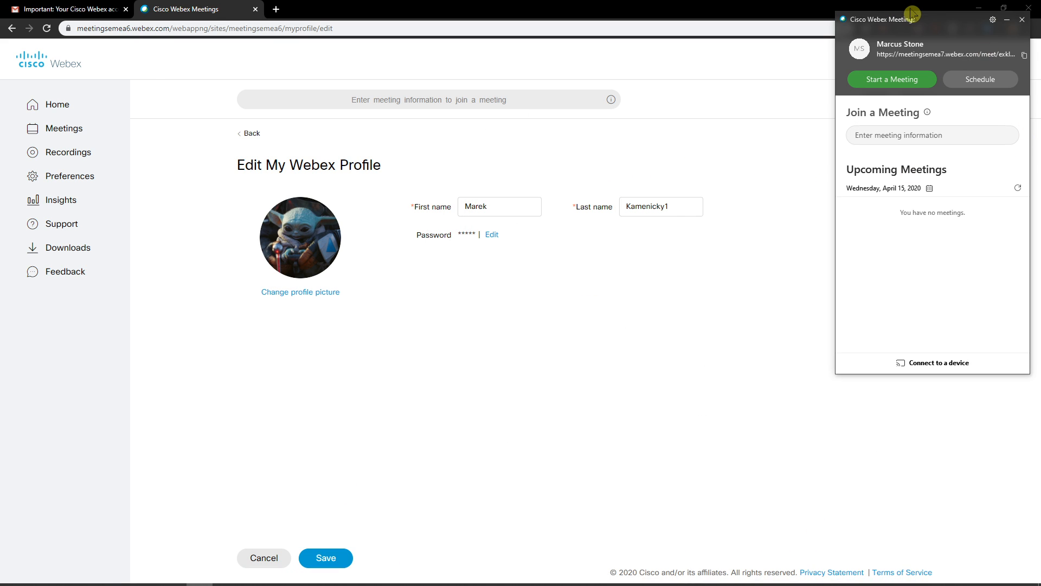
Step: Review the Account, My Personal Room, Meeting join options, Notifications and Video systems preferences, returning to General
{"action": "left_click", "coordinate": [615, 172]}
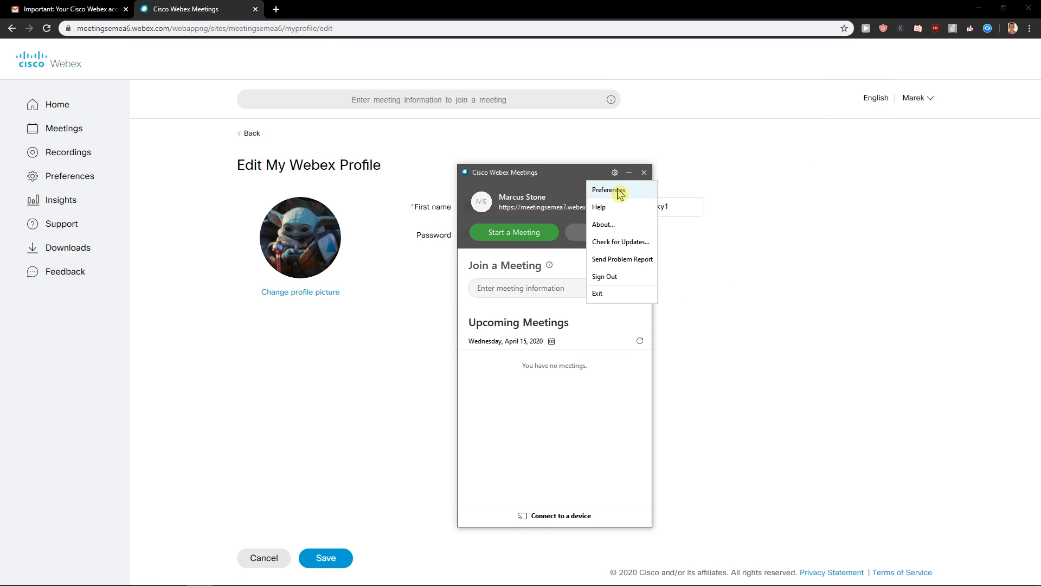
{"action": "mouse_move", "coordinate": [625, 199]}
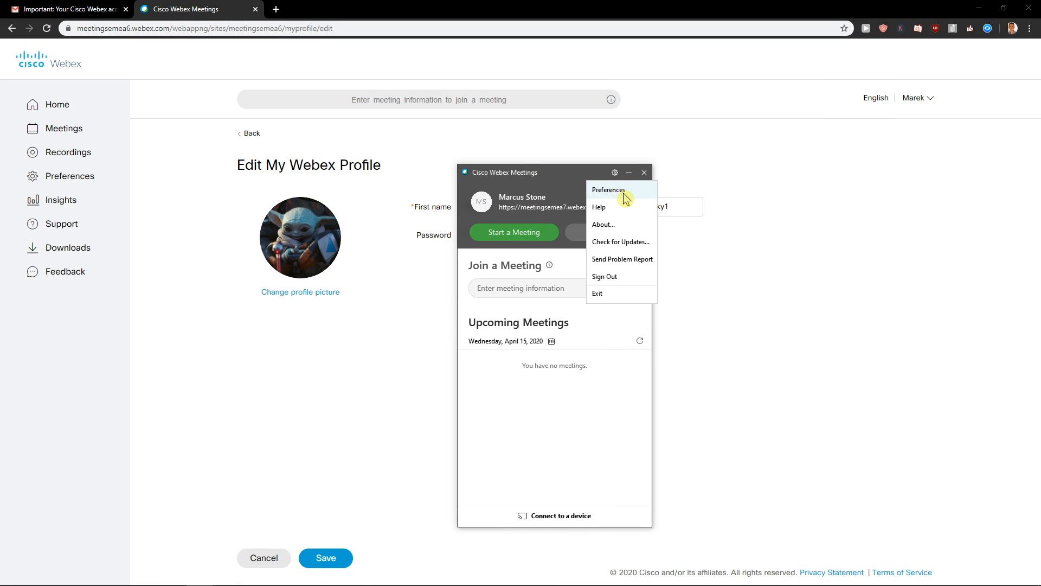
{"action": "left_click", "coordinate": [607, 189]}
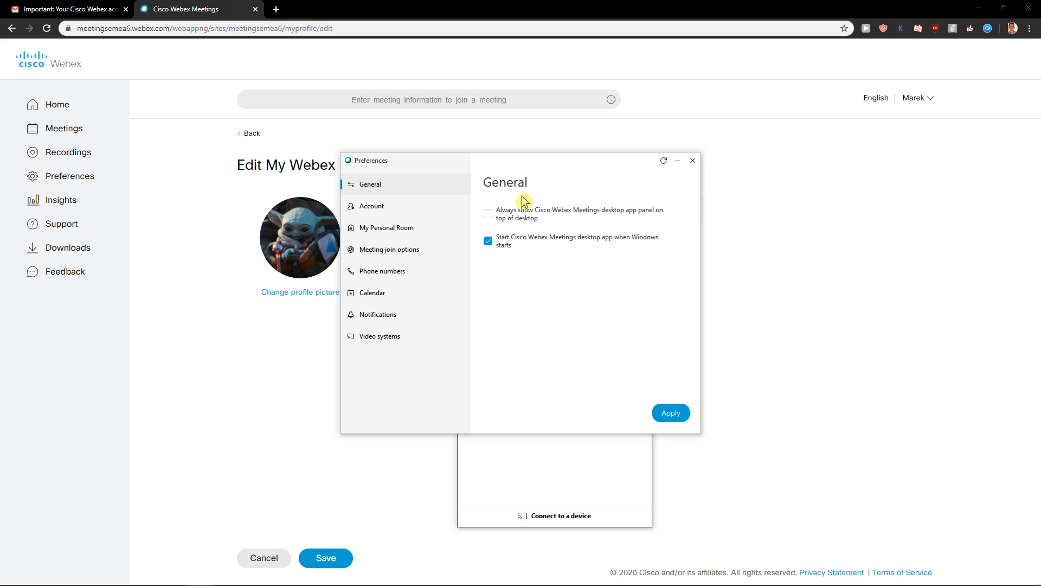
{"action": "left_click", "coordinate": [371, 206]}
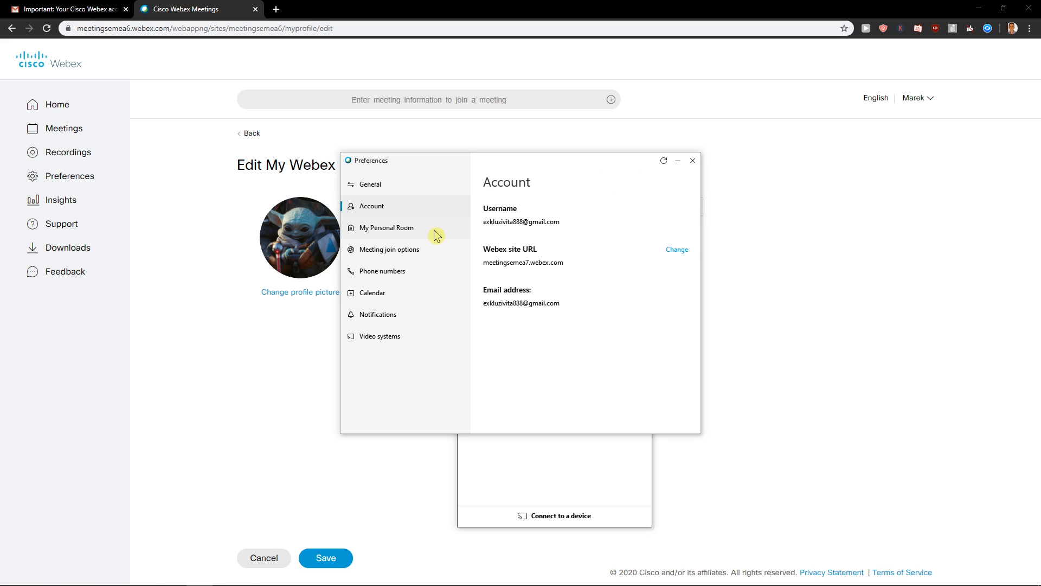
{"action": "left_click", "coordinate": [387, 227]}
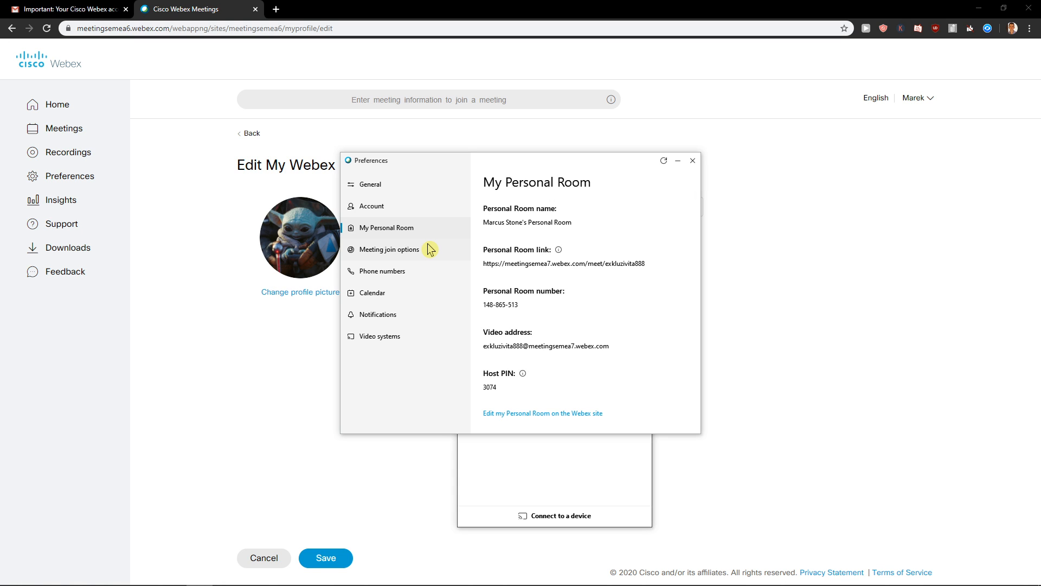
{"action": "left_click", "coordinate": [389, 249]}
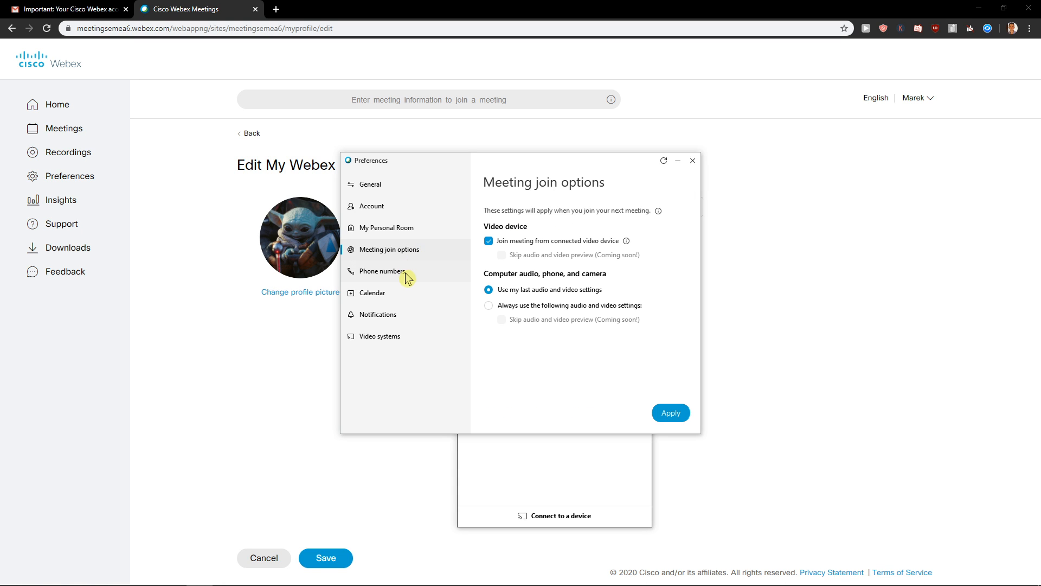
{"action": "left_click", "coordinate": [380, 315]}
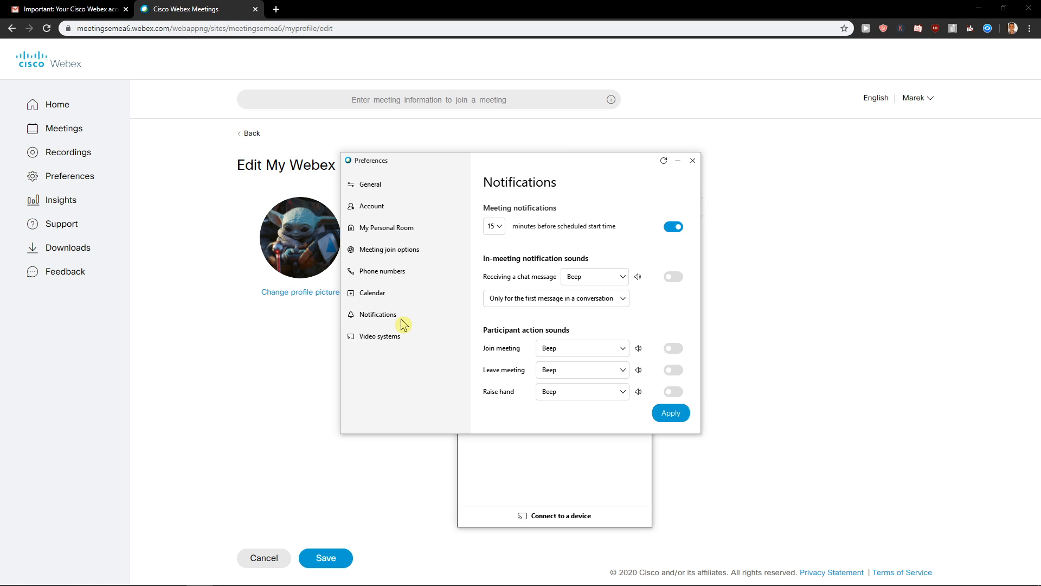
{"action": "left_click", "coordinate": [379, 336]}
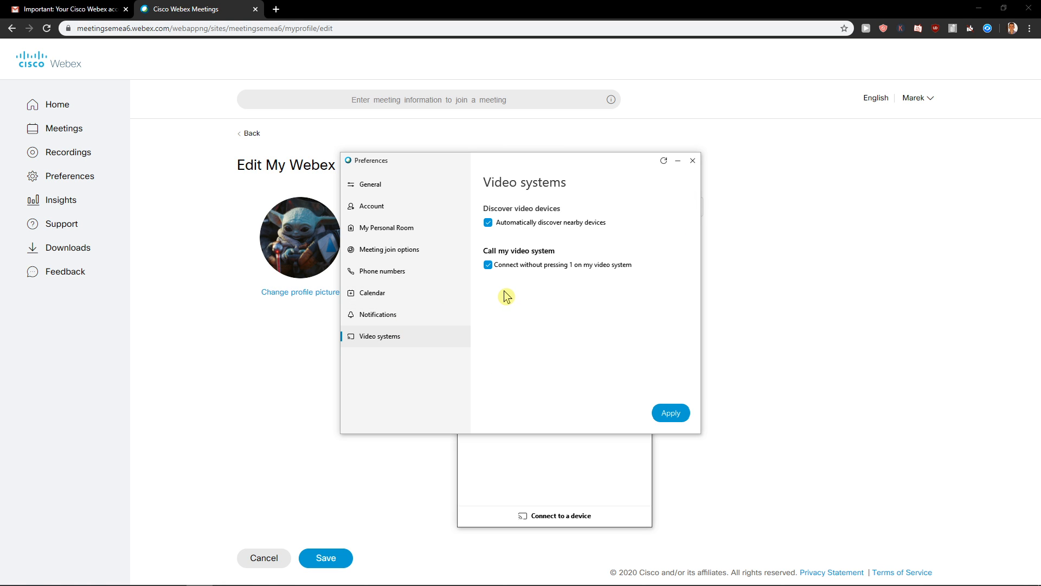
{"action": "left_click", "coordinate": [369, 185]}
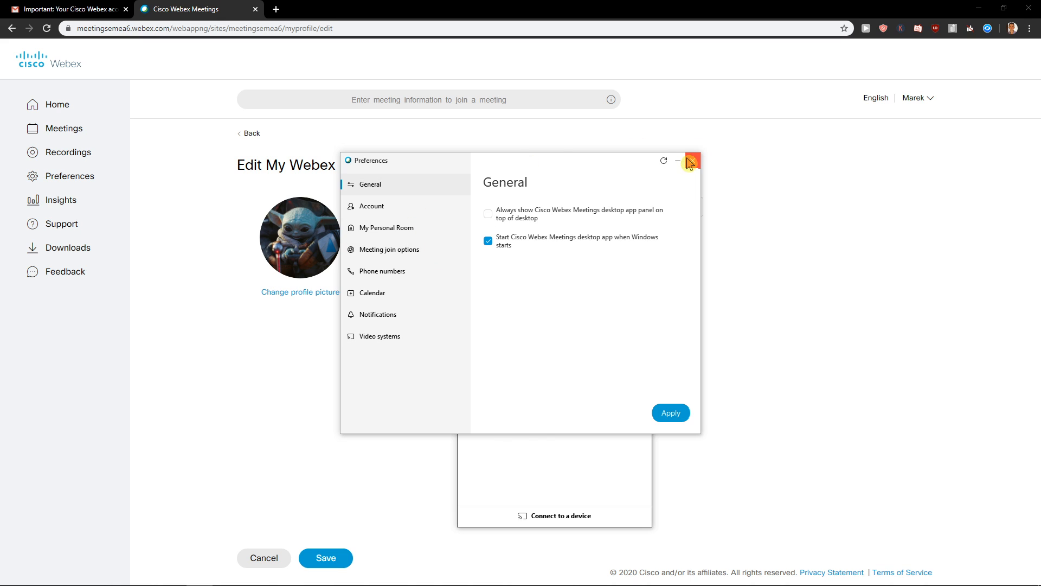
Step: Close Preferences and hide the desktop app panel, leaving the profile edit page visible
{"action": "left_click", "coordinate": [693, 161]}
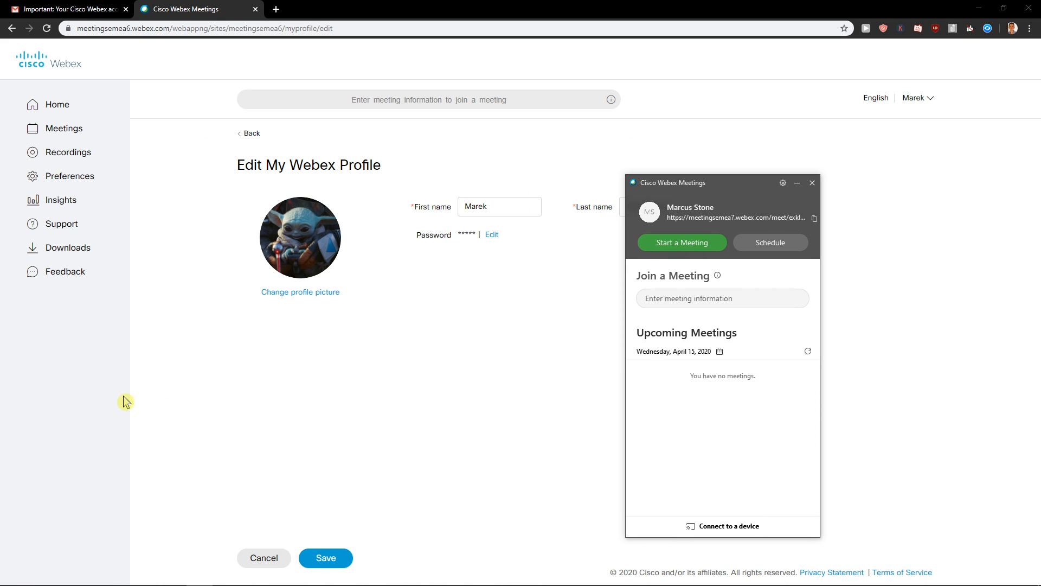
{"action": "left_click", "coordinate": [812, 182]}
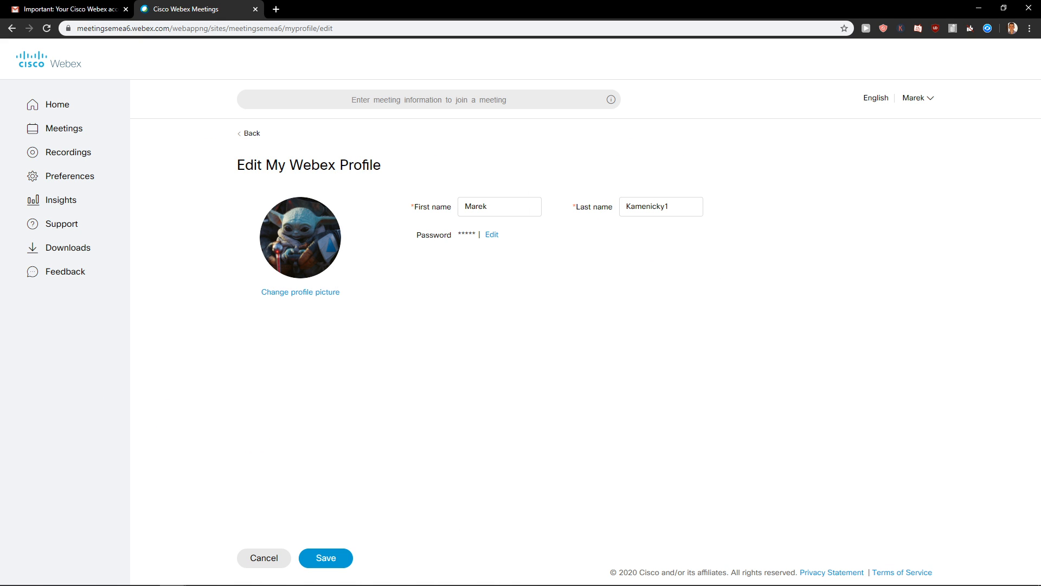